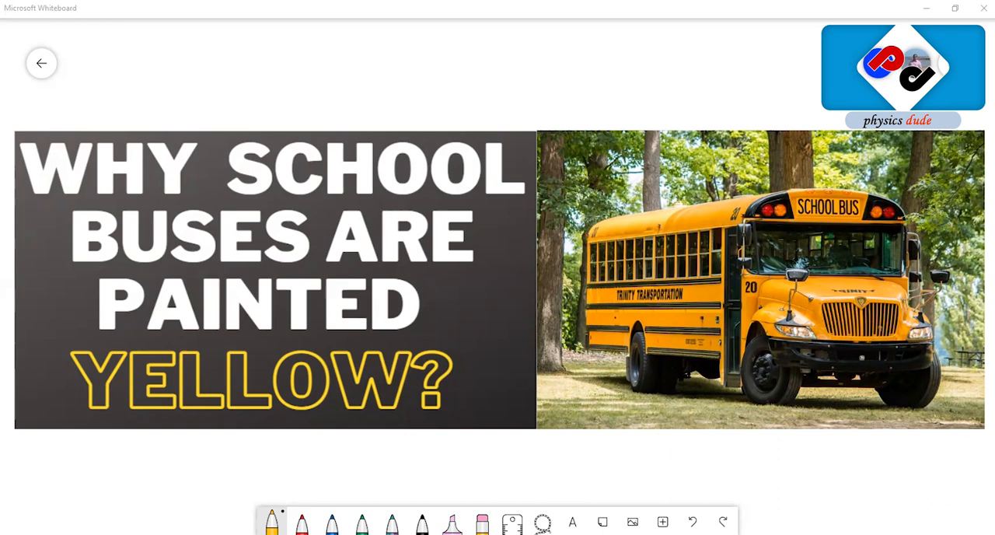
{"action": "mouse_move", "coordinate": [751, 483]}
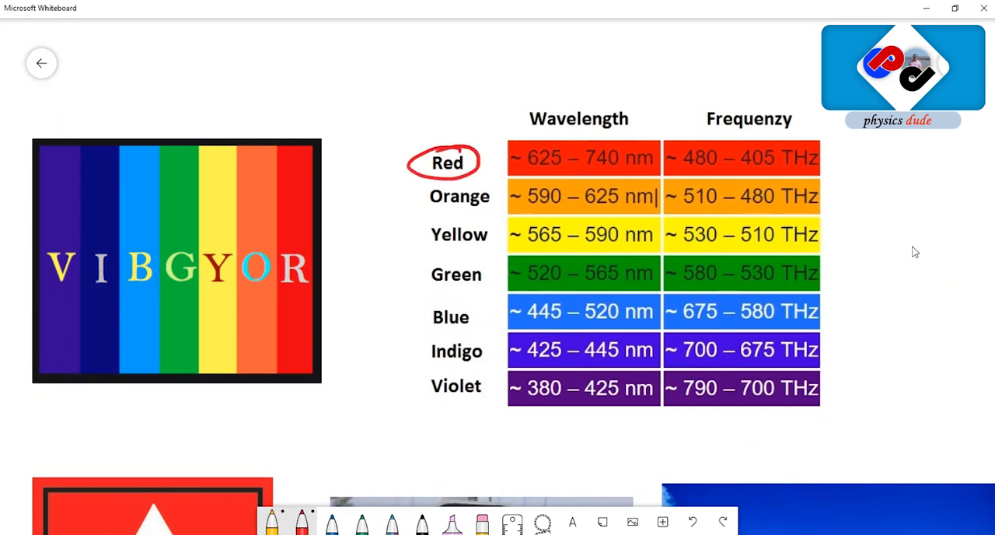
- Tick the headings, draw an up λ arrow and down n arrow, and erase the equations
{"action": "left_click_drag", "start_coordinate": [652, 136], "coordinate": [680, 101]}
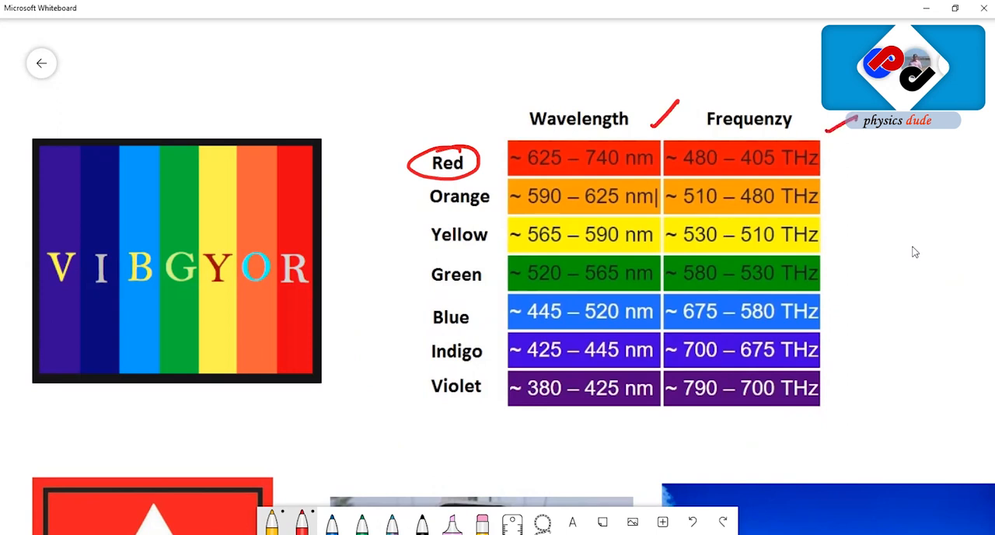
{"action": "left_click_drag", "start_coordinate": [387, 153], "coordinate": [398, 401]}
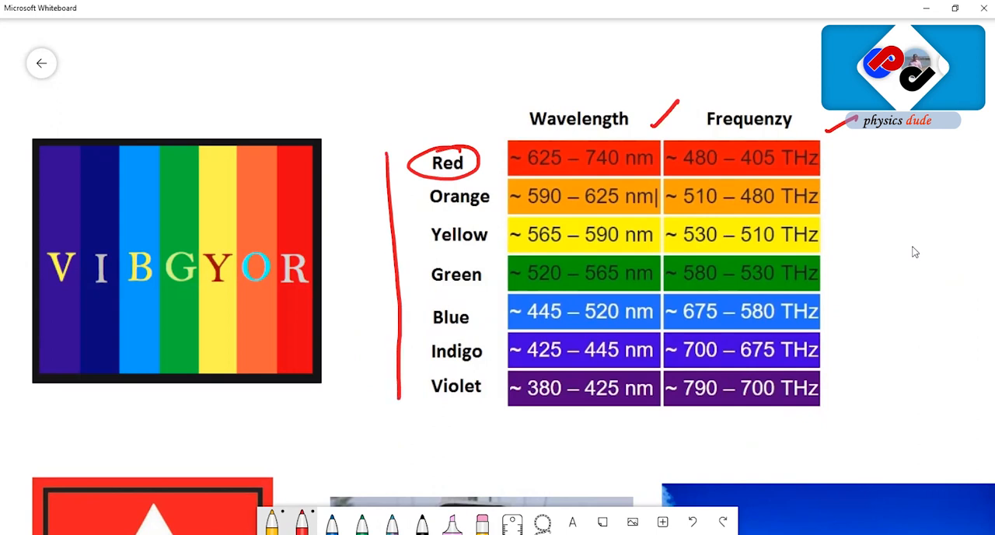
{"action": "left_click_drag", "start_coordinate": [381, 265], "coordinate": [387, 151]}
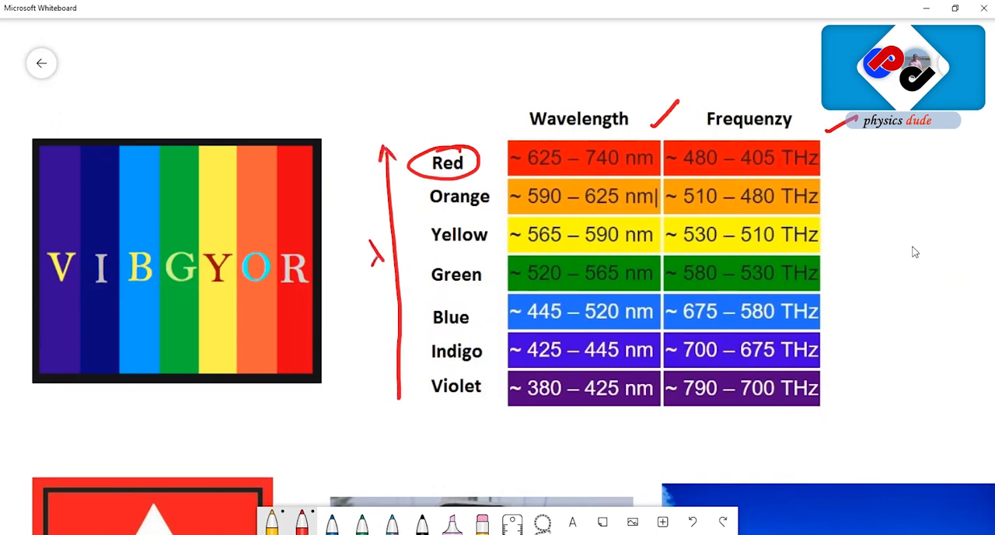
{"action": "left_click_drag", "start_coordinate": [865, 136], "coordinate": [859, 388]}
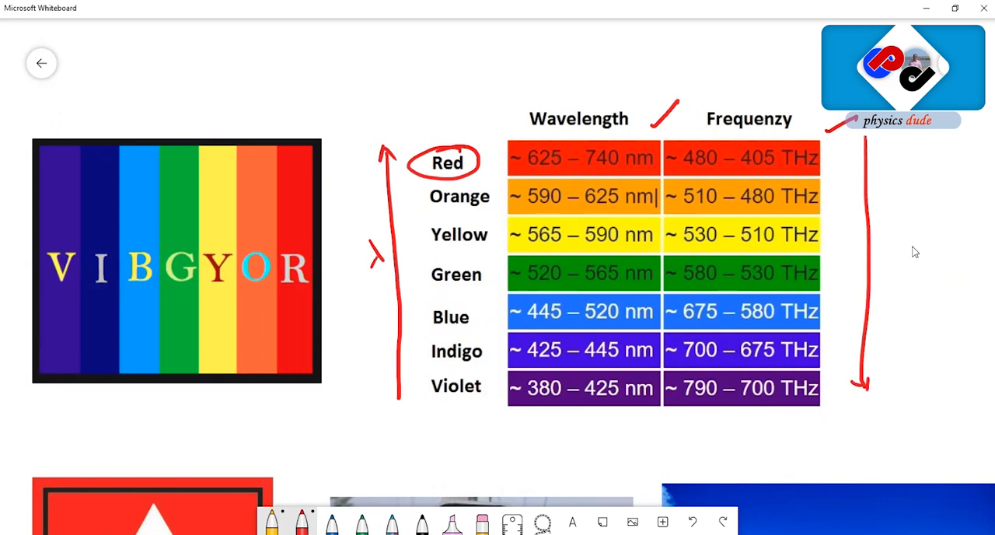
{"action": "left_click_drag", "start_coordinate": [892, 264], "coordinate": [906, 248]}
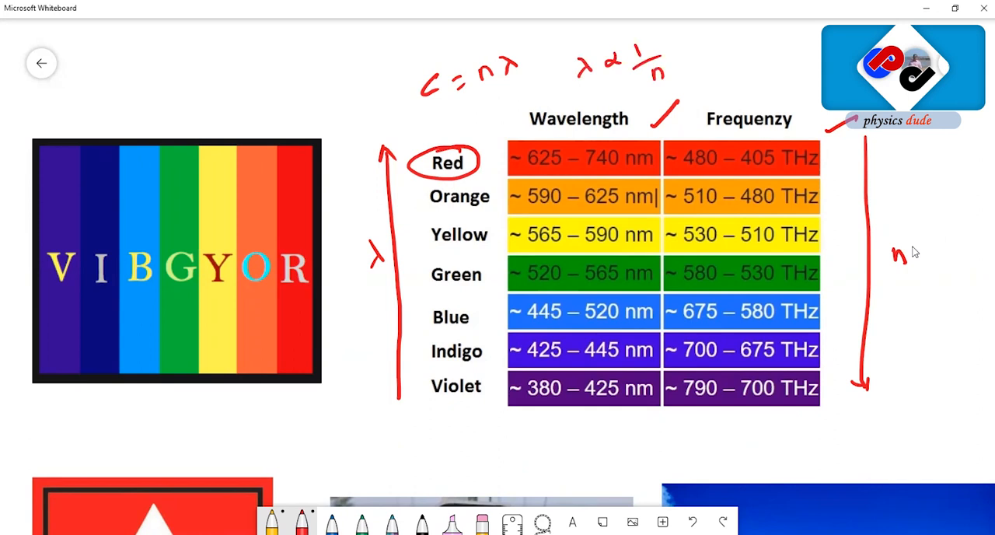
{"action": "left_click_drag", "start_coordinate": [514, 120], "coordinate": [646, 116]}
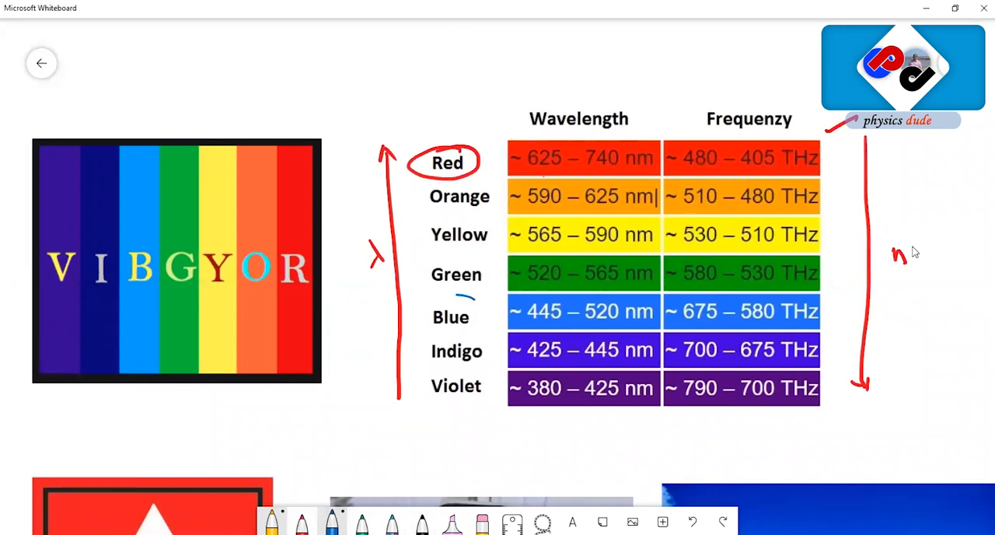
- Circle 'Blue' in blue ink, then erase the circles, arrows and labels from the table
{"action": "left_click_drag", "start_coordinate": [381, 315], "coordinate": [506, 322]}
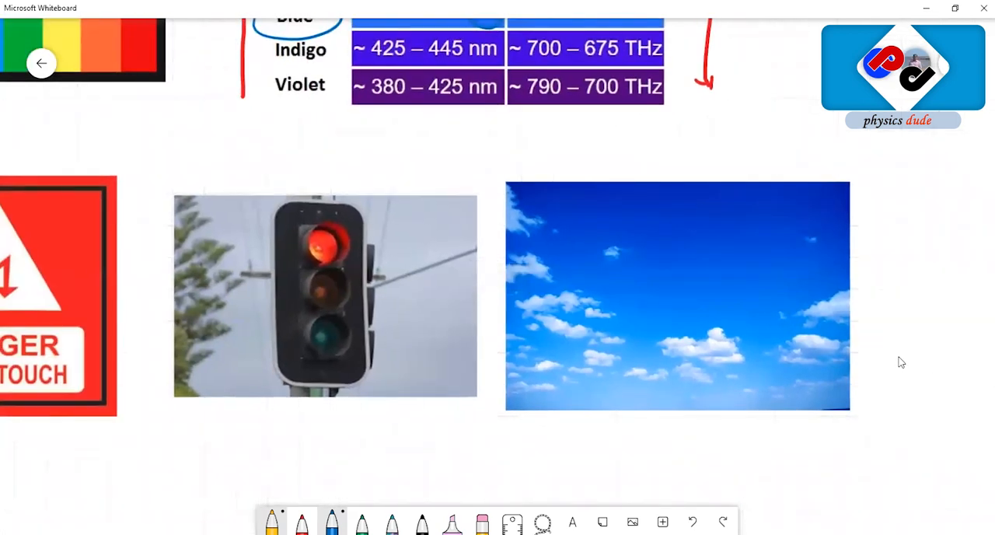
{"action": "scroll", "scroll_direction": "down", "scroll_amount": 3}
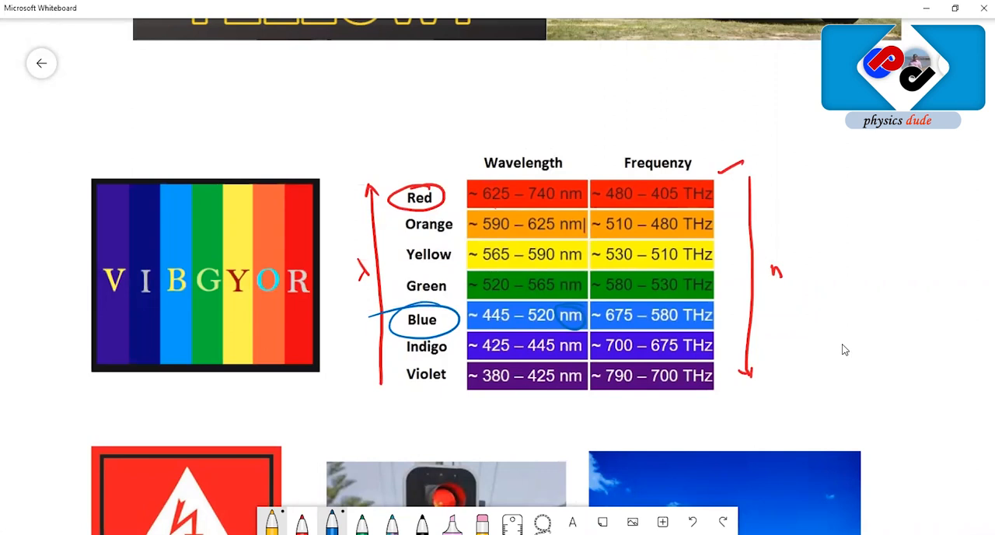
{"action": "left_click_drag", "start_coordinate": [505, 184], "coordinate": [592, 124]}
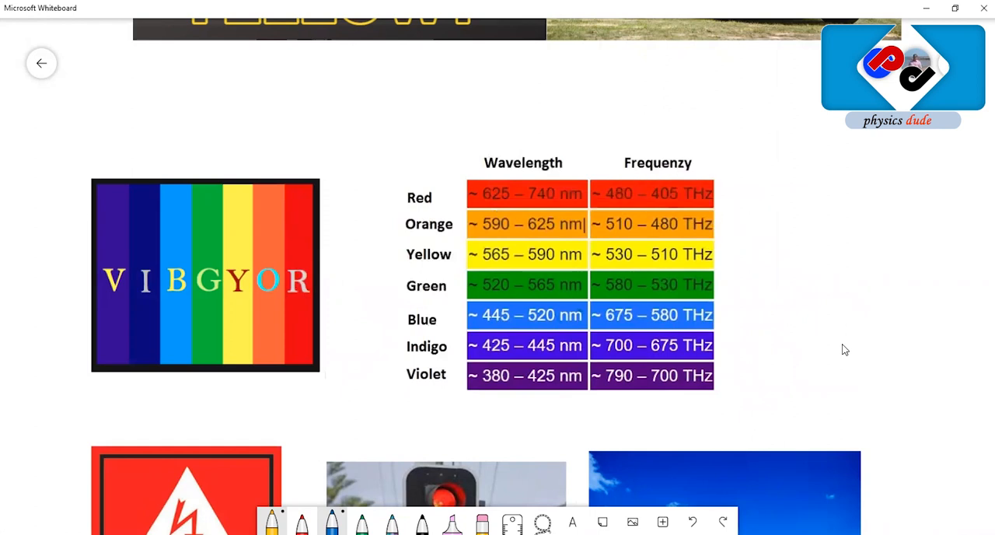
- Scroll down to the danger sign, red traffic light and blue sky images
{"action": "scroll", "scroll_direction": "down", "scroll_amount": 3}
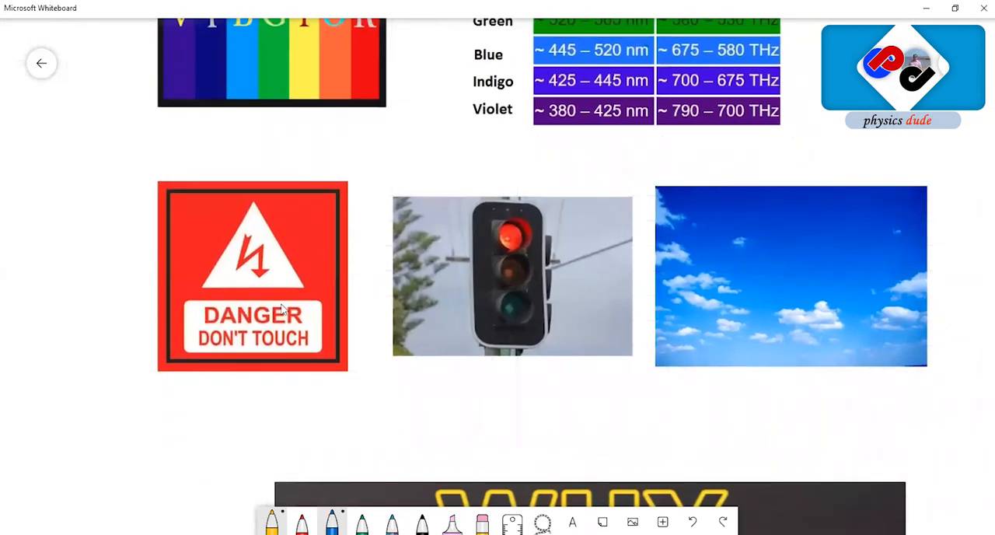
{"action": "mouse_move", "coordinate": [202, 284]}
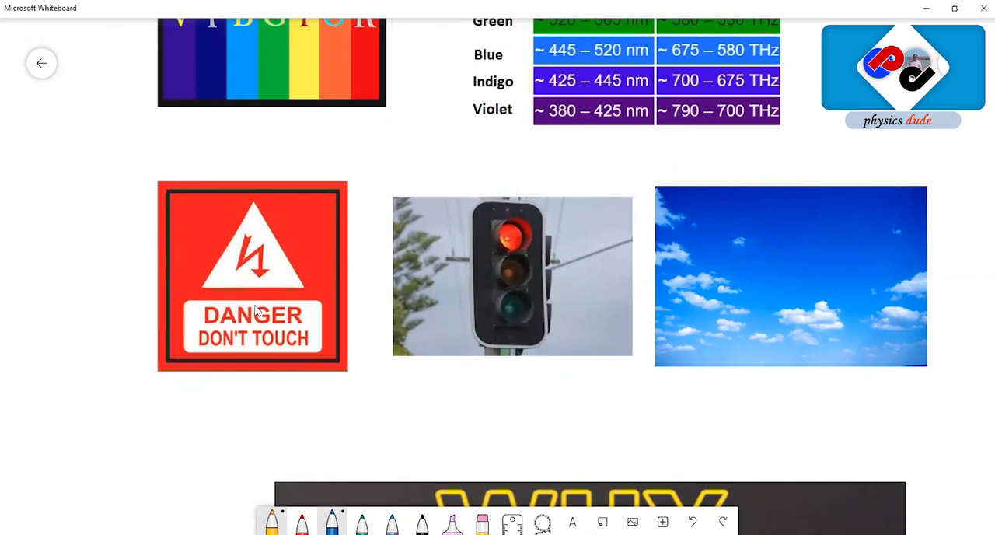
{"action": "mouse_move", "coordinate": [156, 267]}
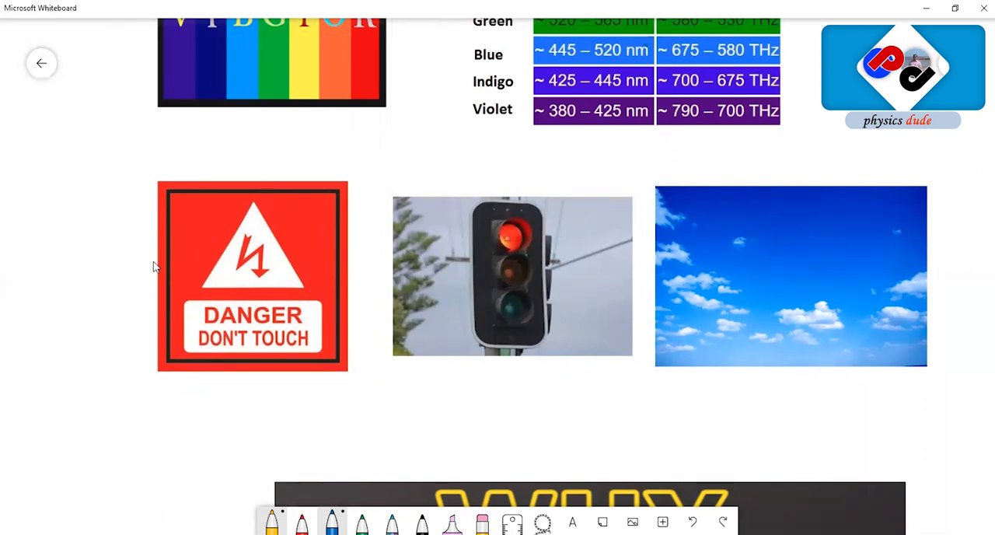
{"action": "mouse_move", "coordinate": [496, 237]}
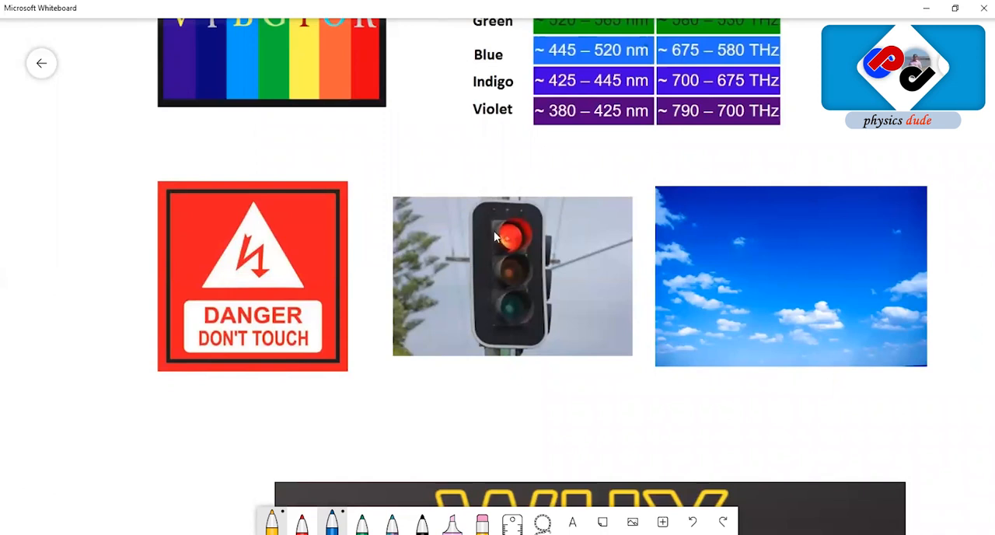
{"action": "mouse_move", "coordinate": [455, 272]}
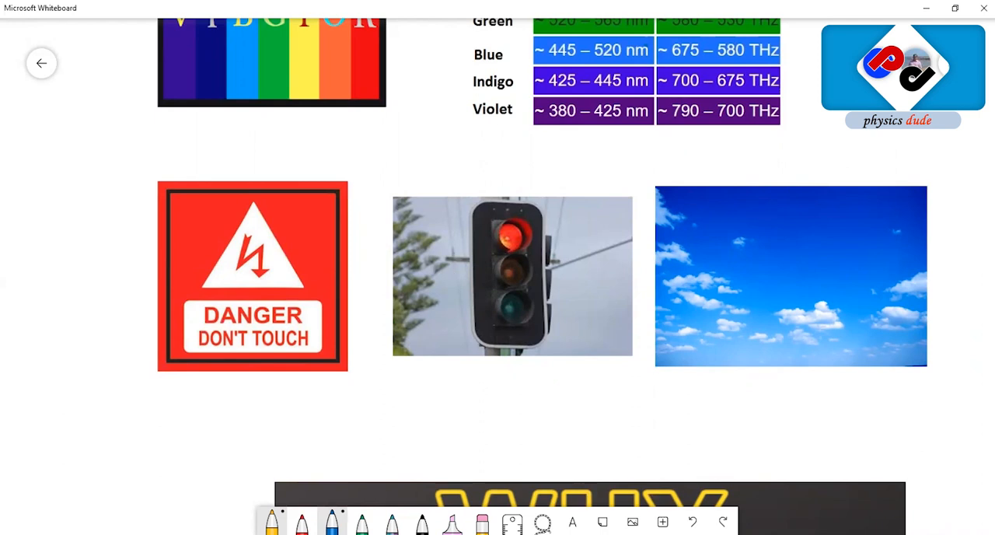
{"action": "scroll", "scroll_direction": "down", "scroll_amount": 3}
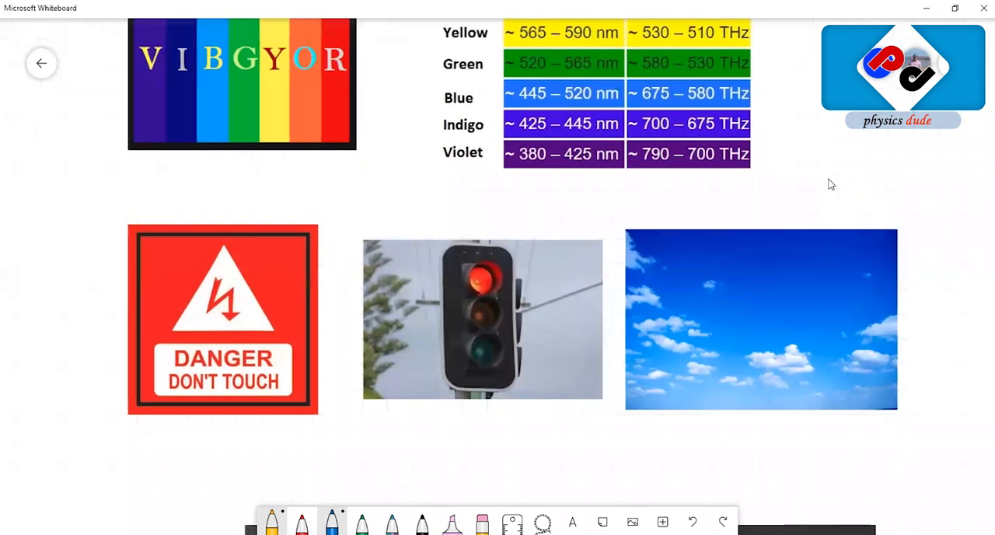
- Return to the table and circle the Yellow 565–590 nm wavelength range in black
{"action": "scroll", "scroll_direction": "down", "scroll_amount": 3}
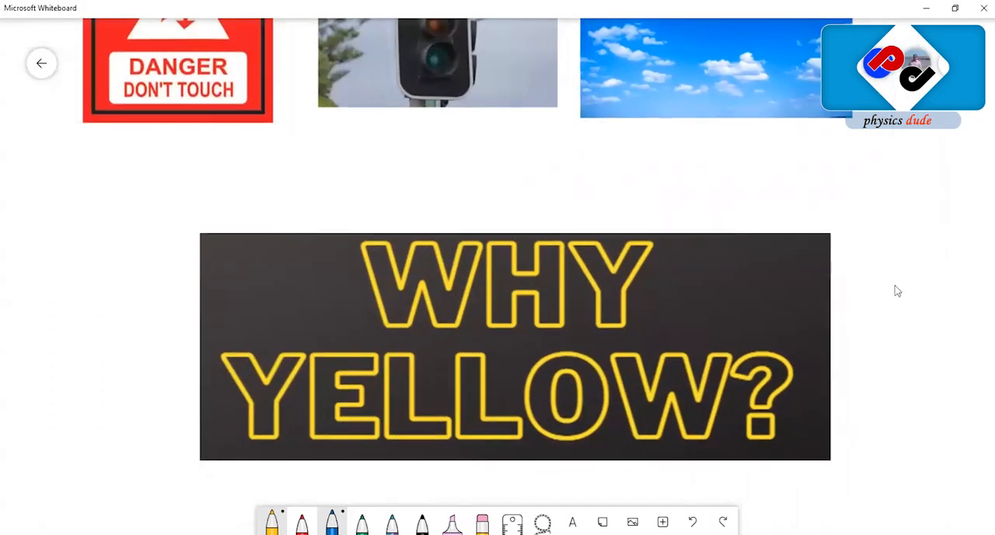
{"action": "scroll", "scroll_direction": "down", "scroll_amount": 3}
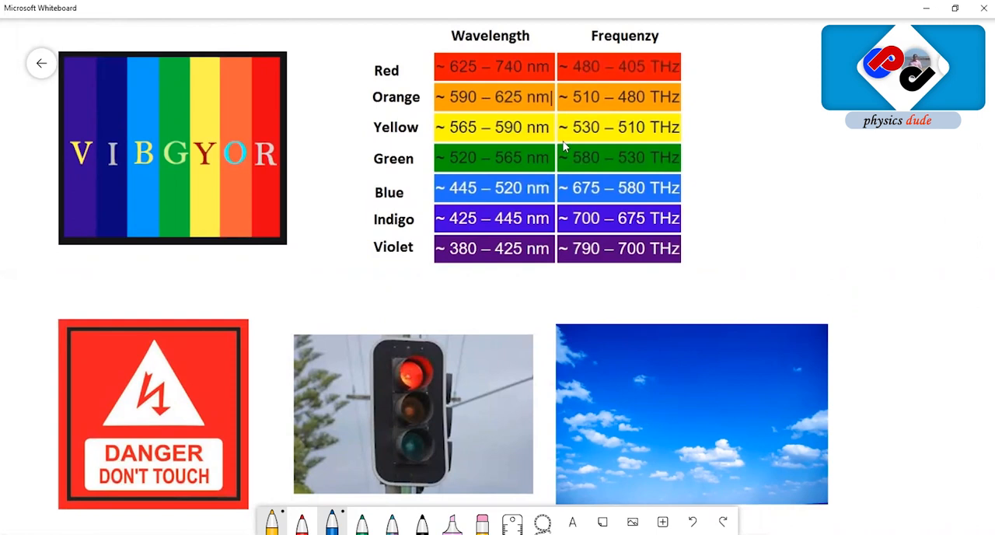
{"action": "mouse_move", "coordinate": [438, 99]}
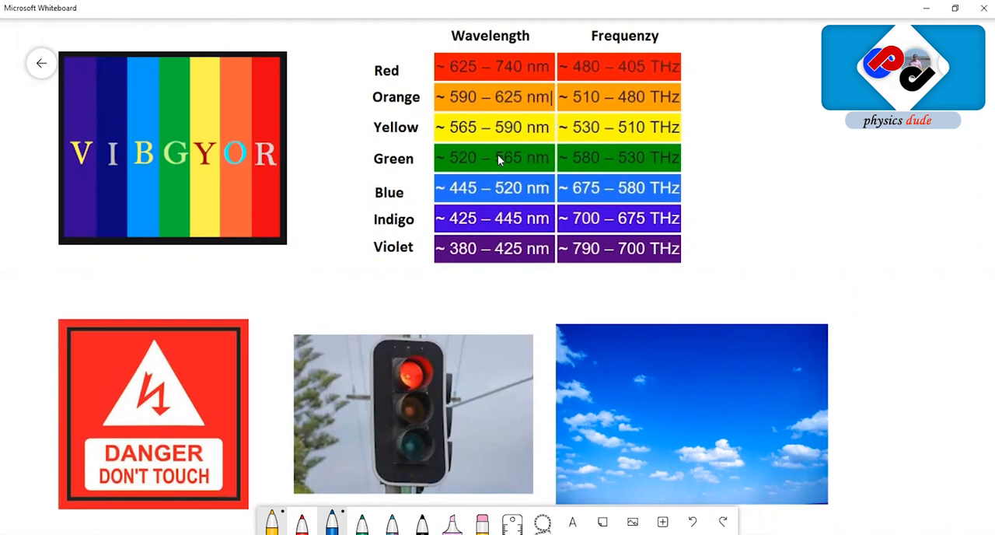
{"action": "mouse_move", "coordinate": [593, 137]}
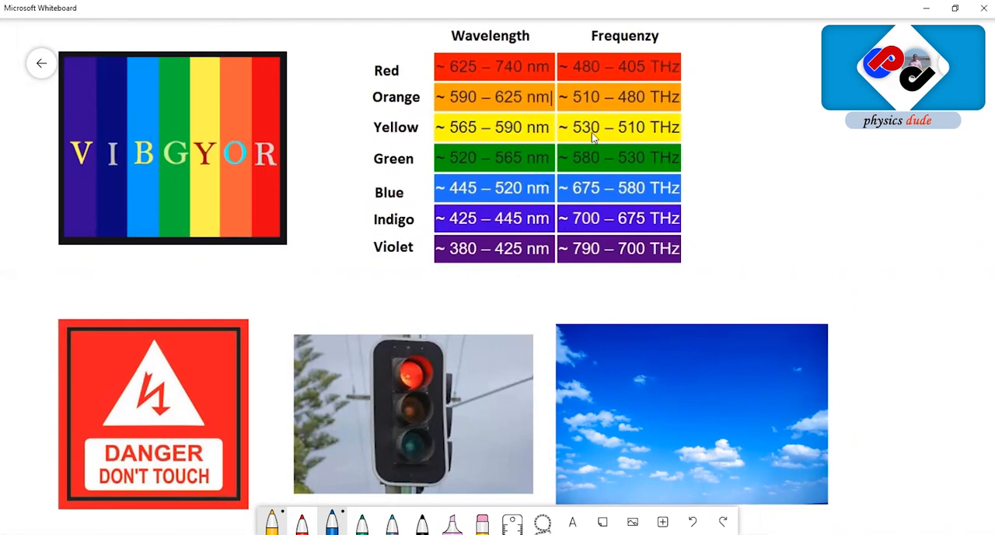
{"action": "mouse_move", "coordinate": [514, 107]}
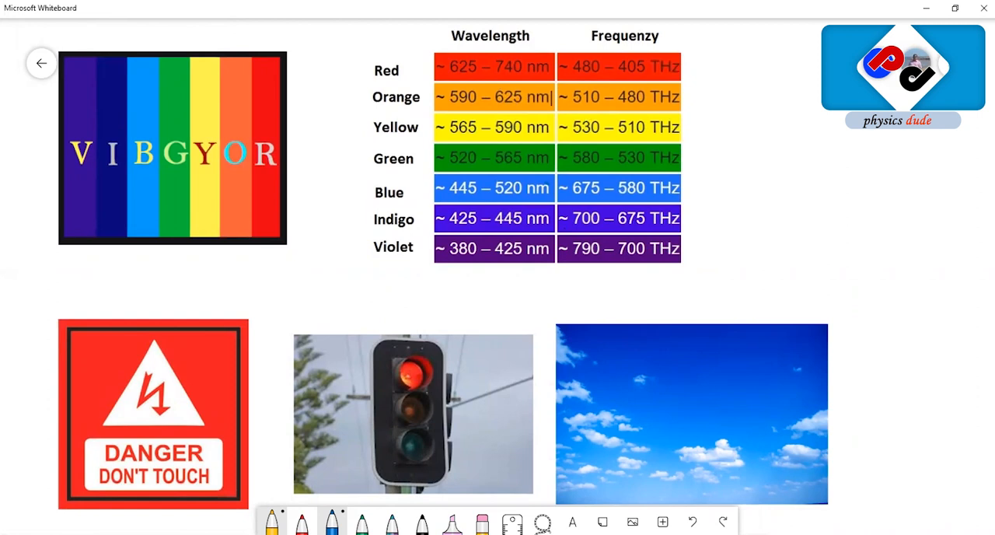
{"action": "left_click_drag", "start_coordinate": [463, 117], "coordinate": [549, 115]}
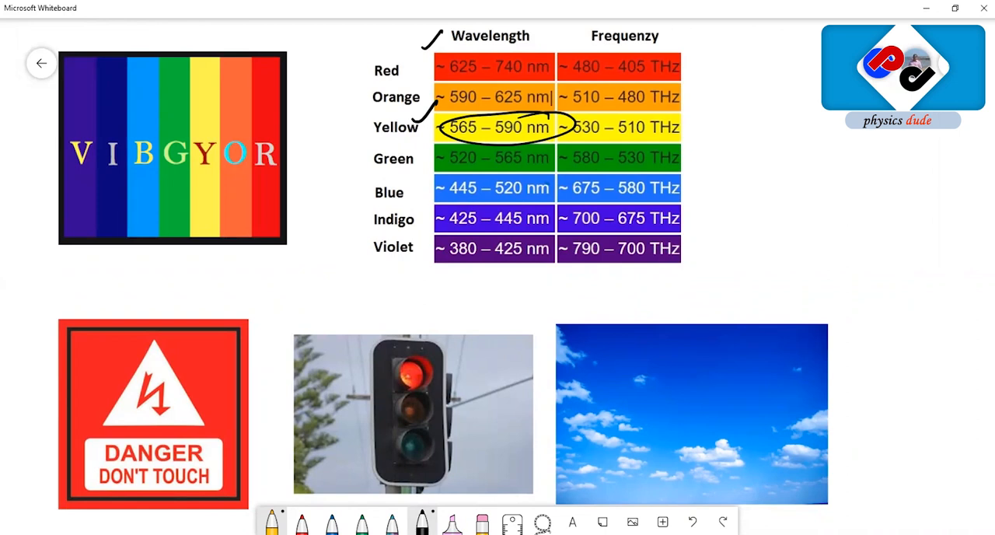
- Scroll past the Why Yellow? banner to the 1.24× peripheral visibility text
{"action": "scroll", "scroll_direction": "down", "scroll_amount": 3}
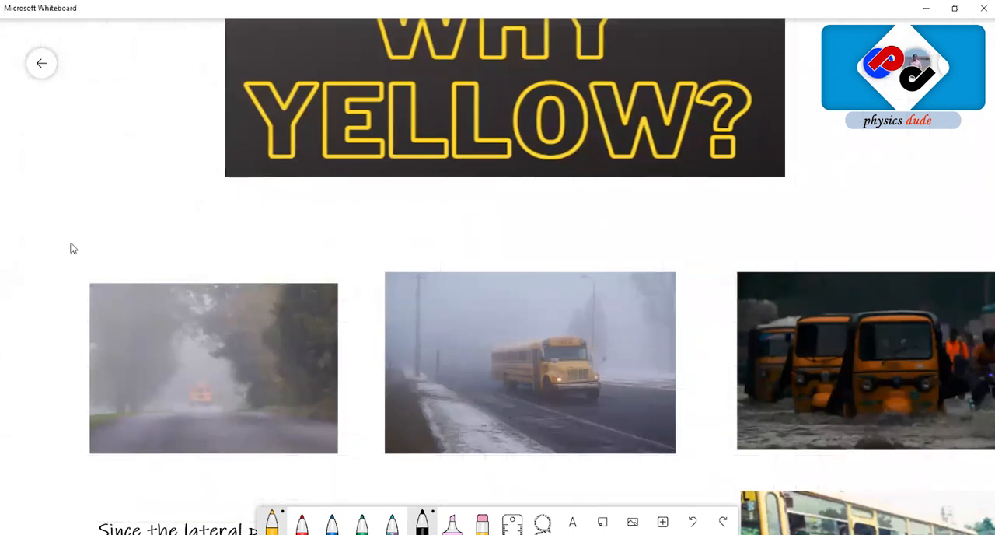
{"action": "scroll", "scroll_direction": "down", "scroll_amount": 3}
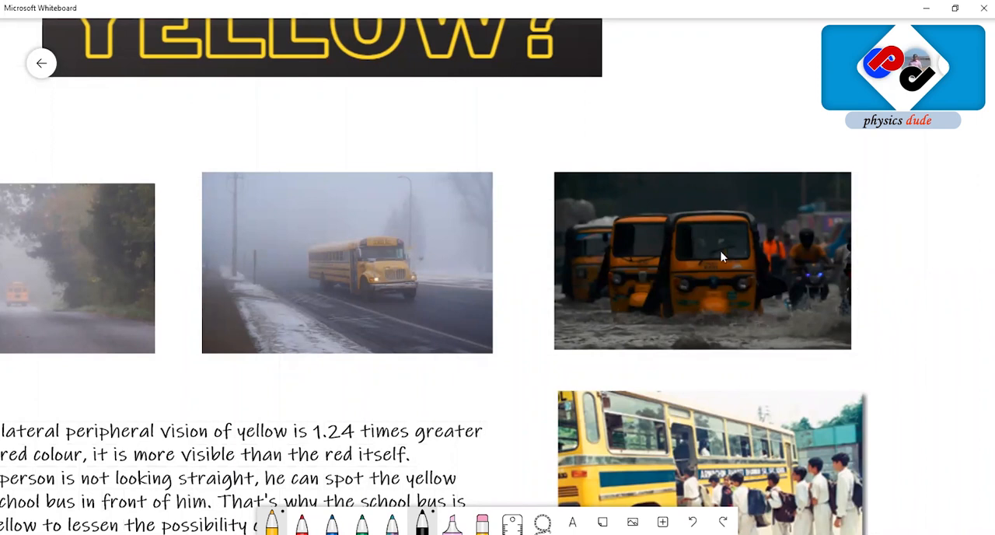
{"action": "mouse_move", "coordinate": [415, 243]}
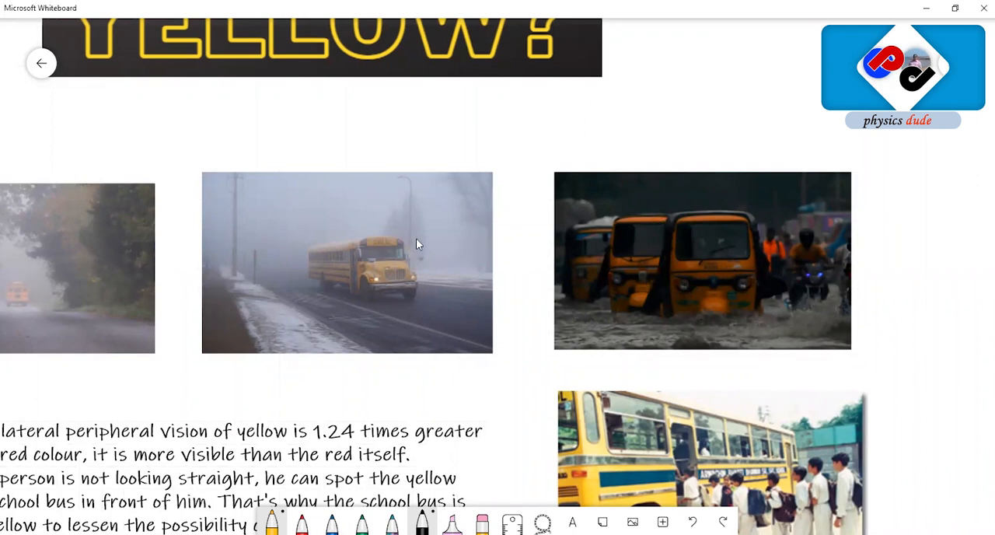
{"action": "mouse_move", "coordinate": [968, 370]}
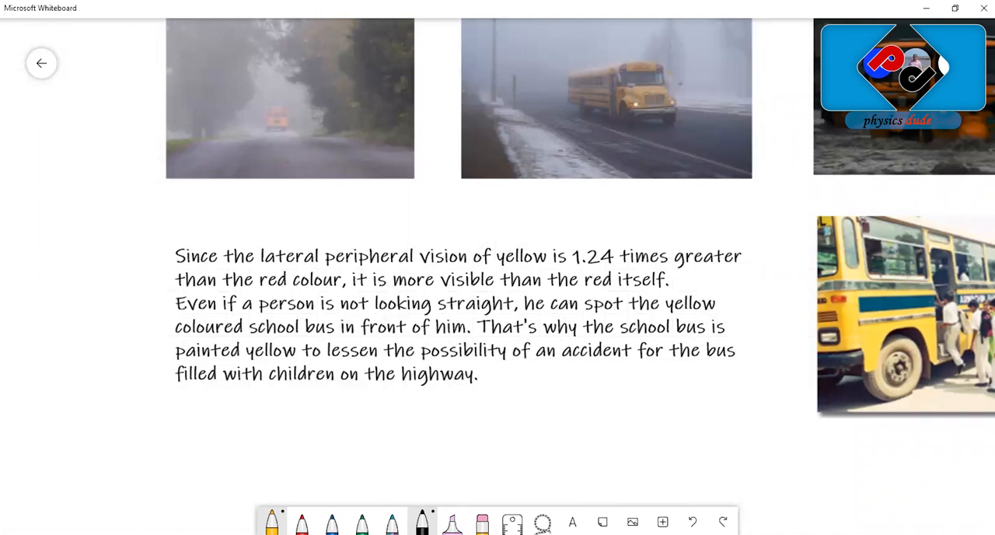
{"action": "left_click", "coordinate": [301, 520]}
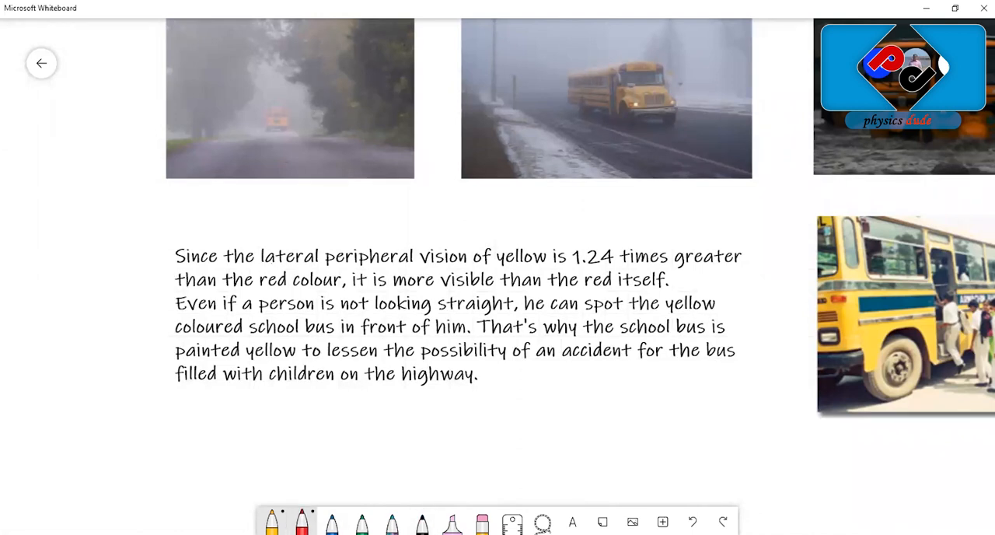
{"action": "left_click_drag", "start_coordinate": [262, 267], "coordinate": [436, 273]}
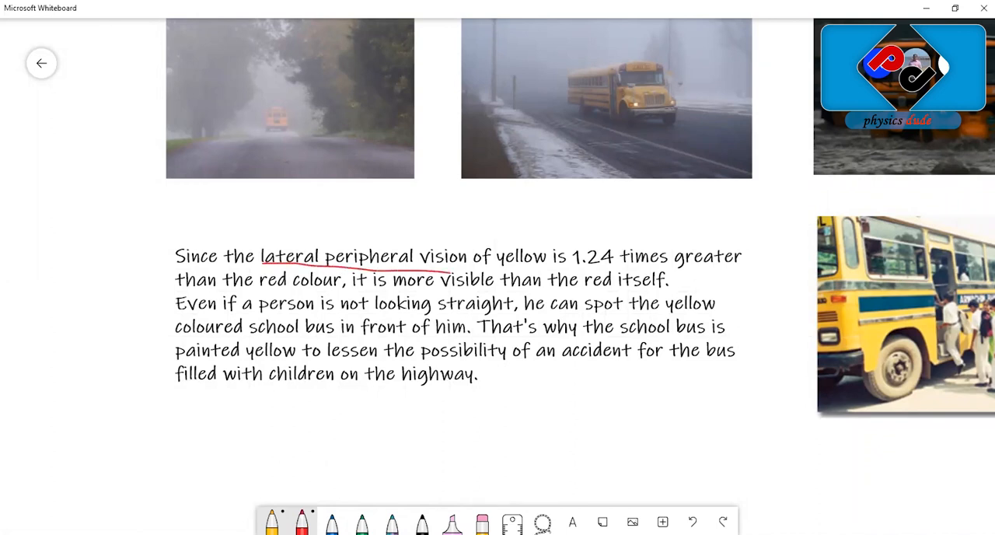
{"action": "left_click_drag", "start_coordinate": [447, 275], "coordinate": [743, 268]}
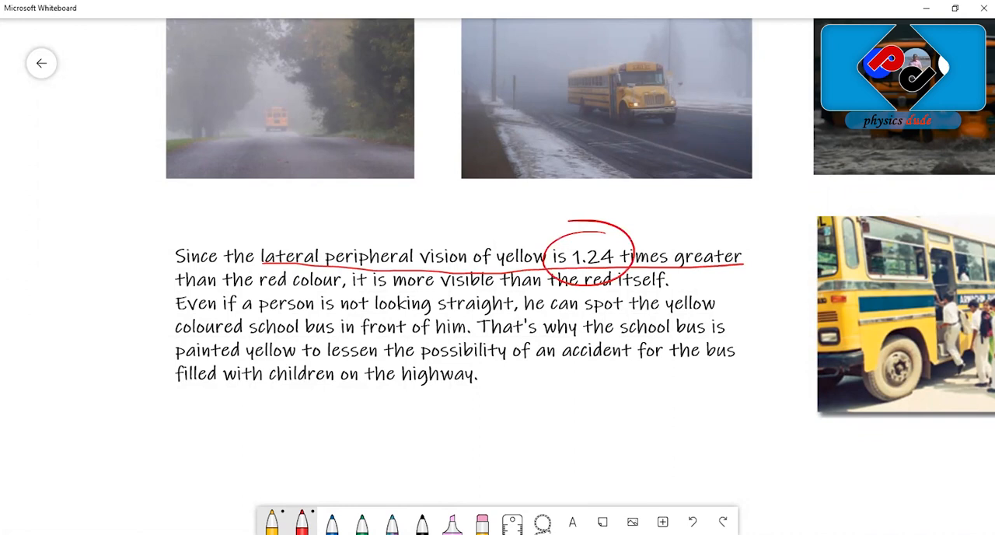
{"action": "left_click_drag", "start_coordinate": [264, 293], "coordinate": [346, 293]}
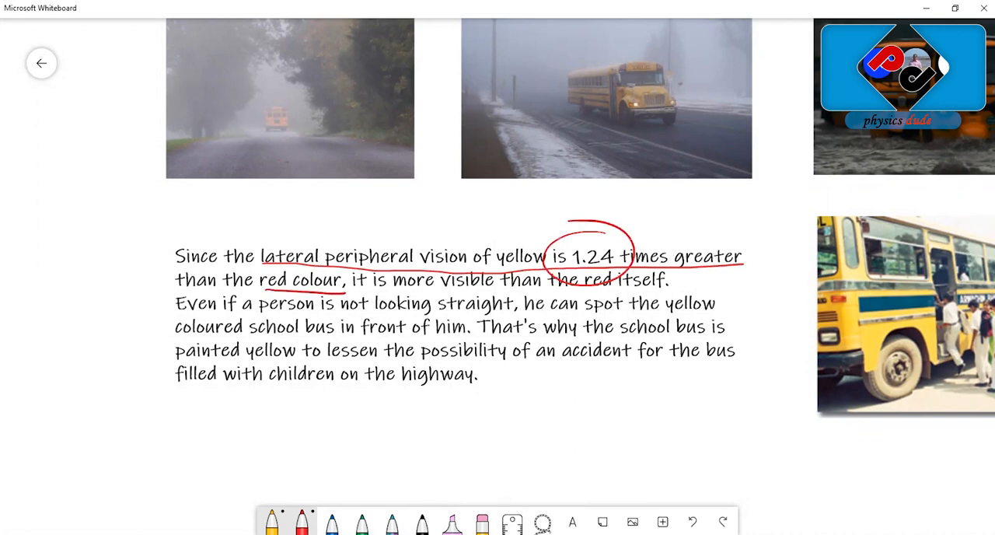
{"action": "left_click_drag", "start_coordinate": [404, 397], "coordinate": [470, 494]}
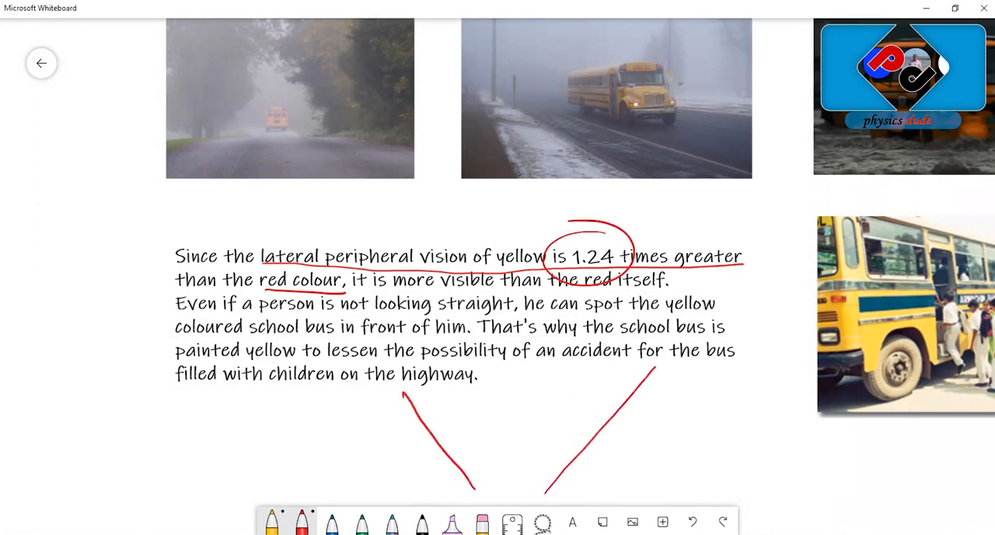
{"action": "left_click_drag", "start_coordinate": [381, 380], "coordinate": [665, 381]}
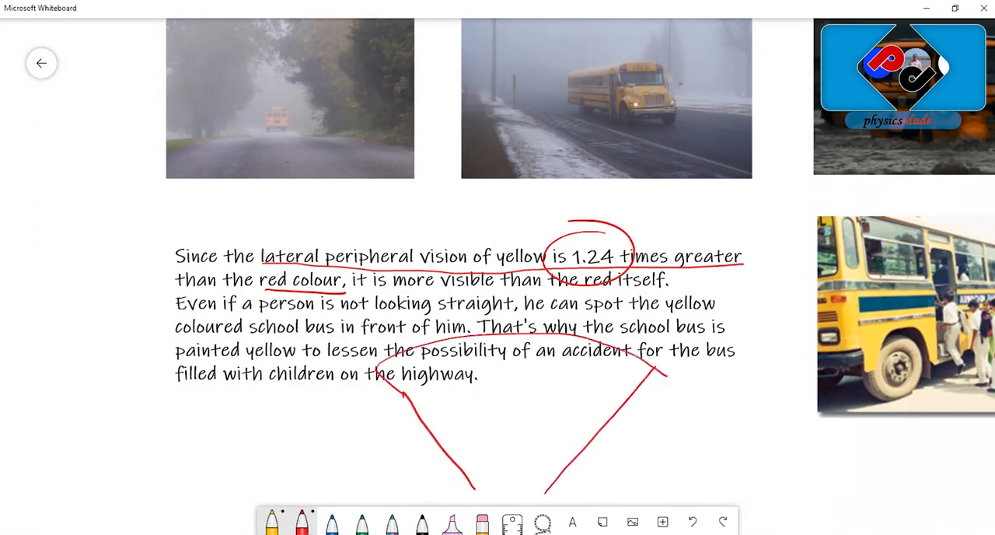
{"action": "left_click_drag", "start_coordinate": [404, 357], "coordinate": [637, 373]}
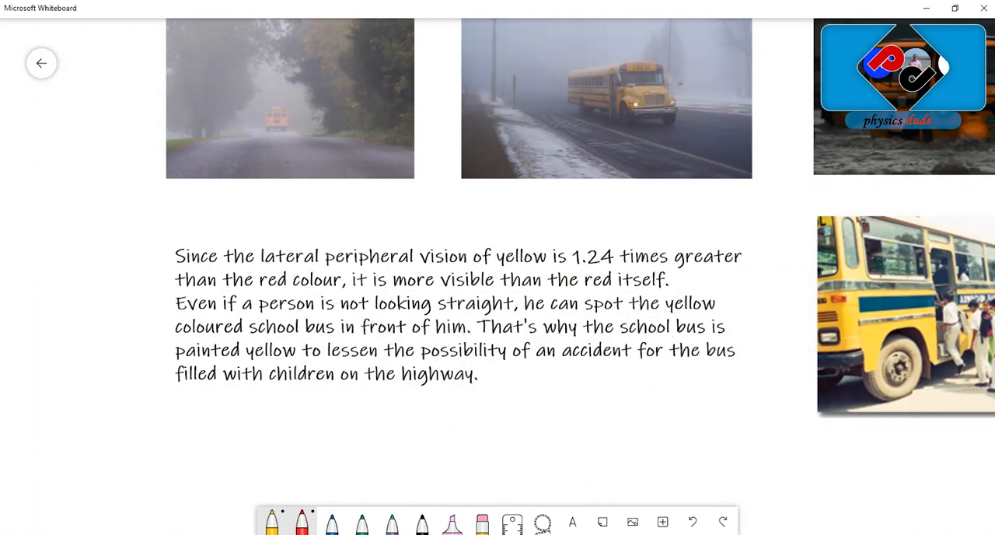
{"action": "mouse_move", "coordinate": [440, 464]}
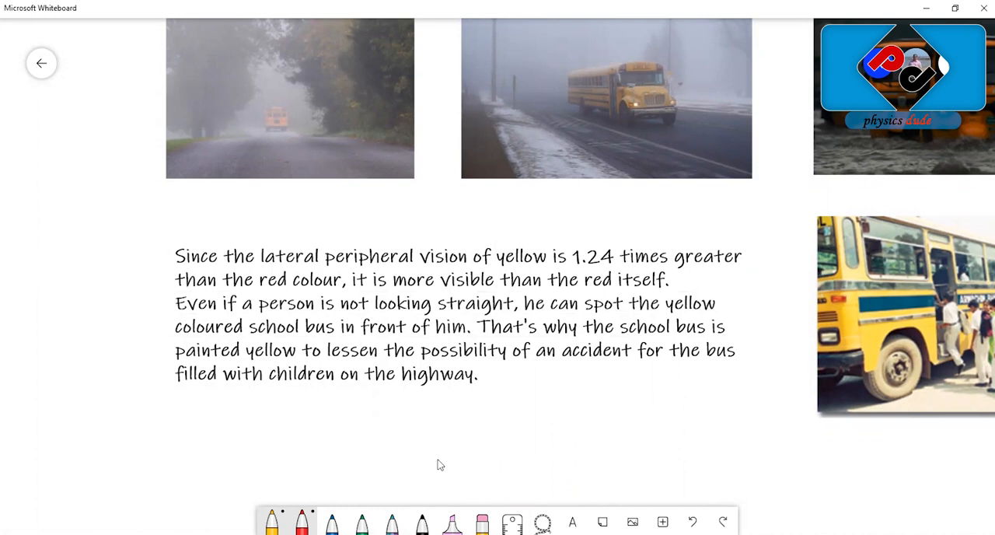
{"action": "mouse_move", "coordinate": [619, 338]}
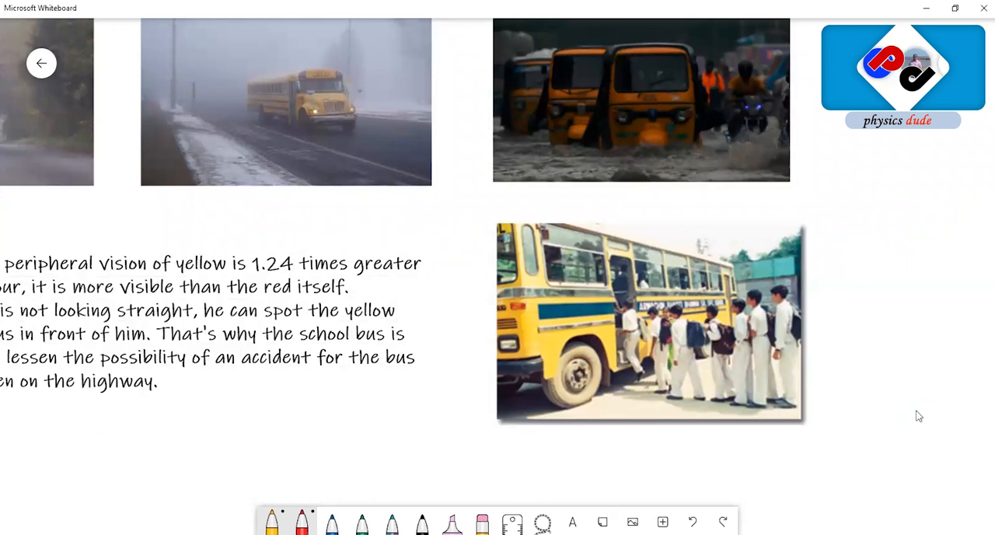
{"action": "mouse_move", "coordinate": [579, 410]}
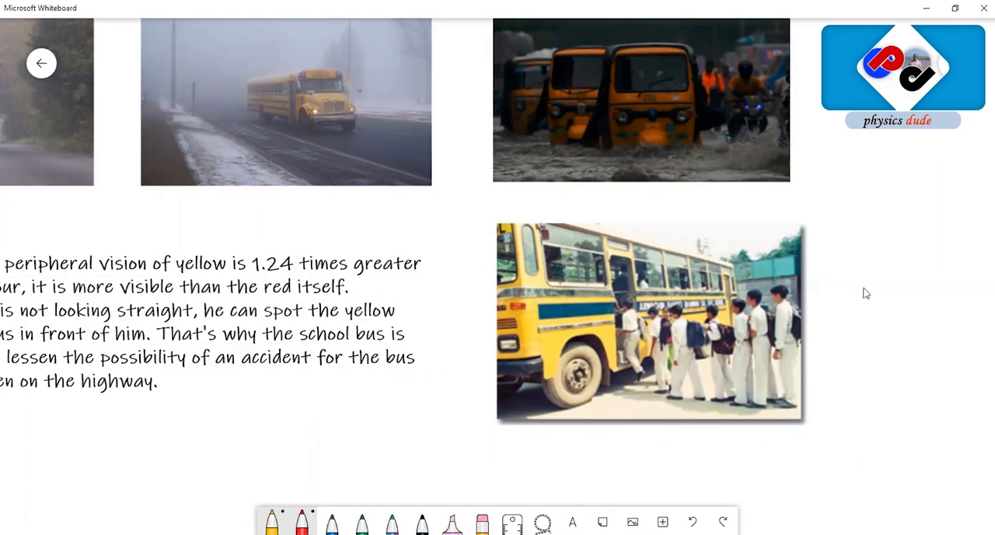
{"action": "mouse_move", "coordinate": [870, 376]}
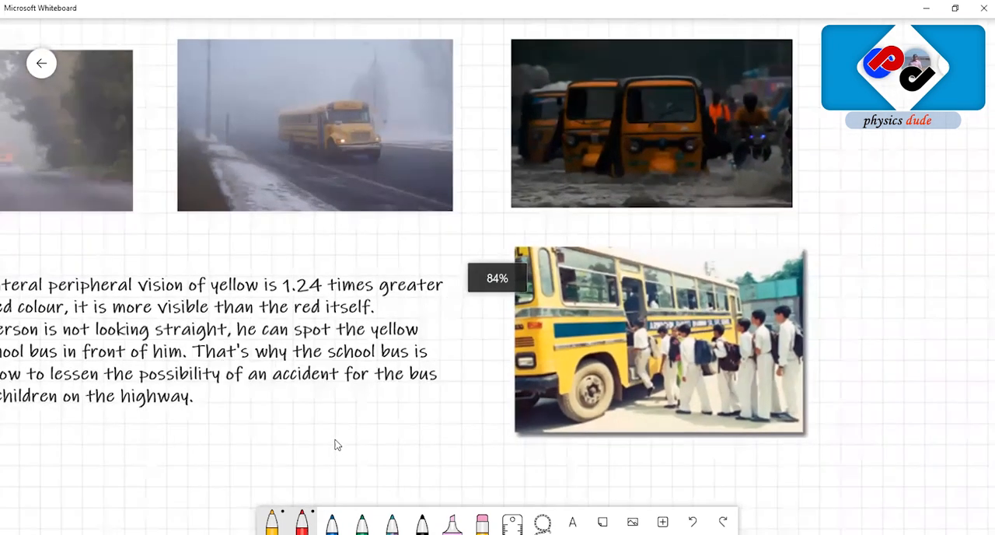
- Scroll to the 'Why school buses are painted yellow?' title banner above the table
{"action": "scroll", "scroll_direction": "down", "scroll_amount": 3}
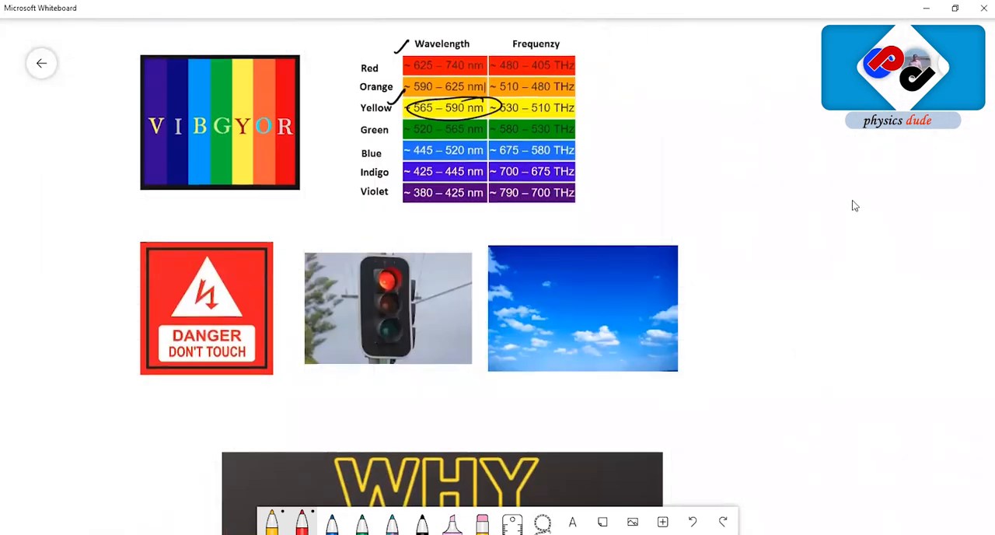
{"action": "scroll", "scroll_direction": "down", "scroll_amount": 3}
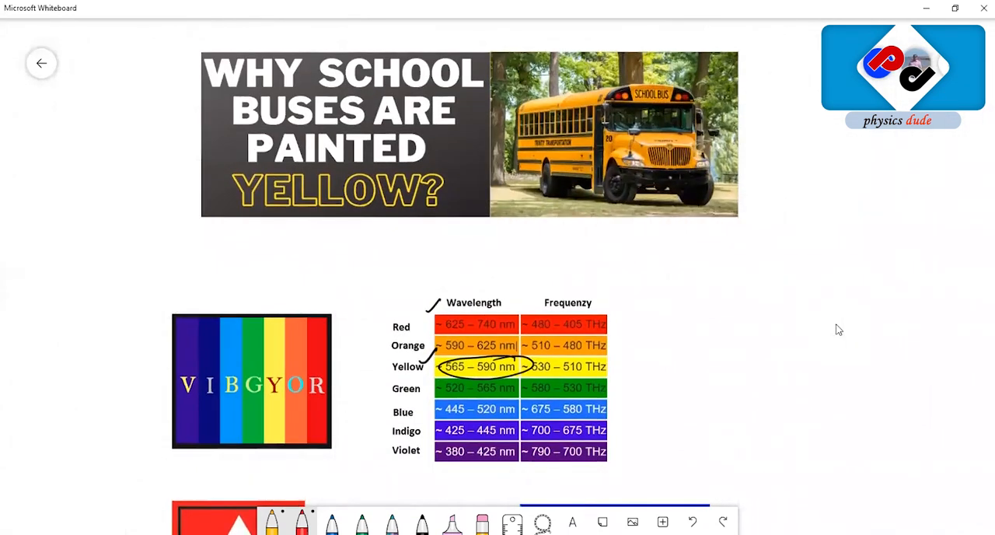